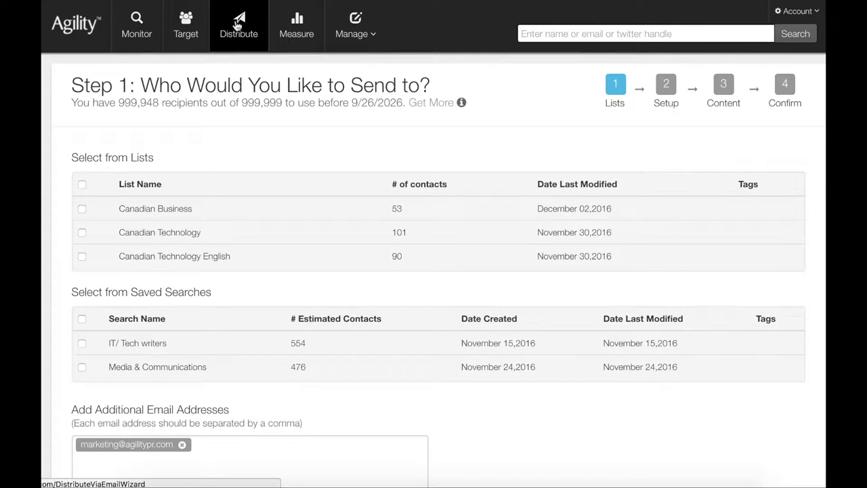
mouse_move(81, 209)
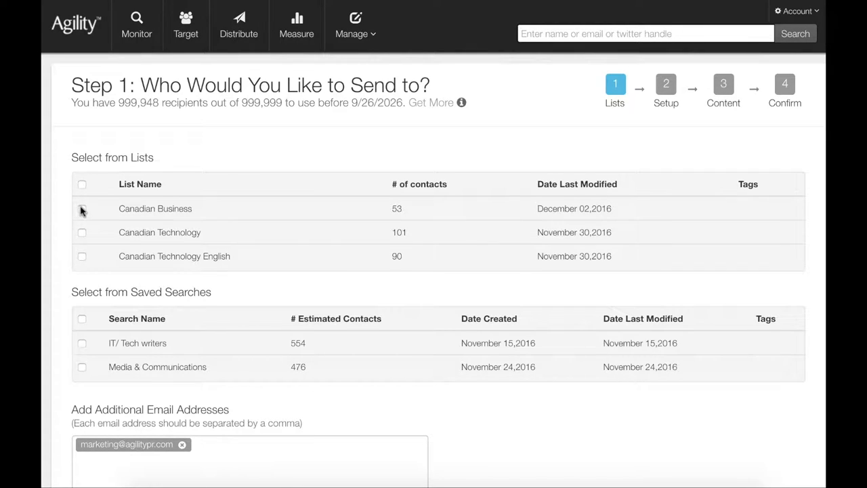
- Choose the Canadian Business list as recipients and continue to release setup
left_click(82, 207)
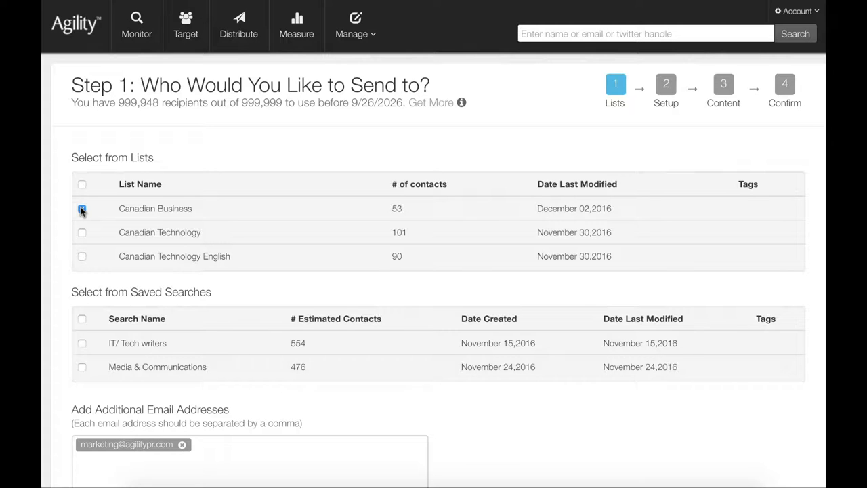
left_click(82, 208)
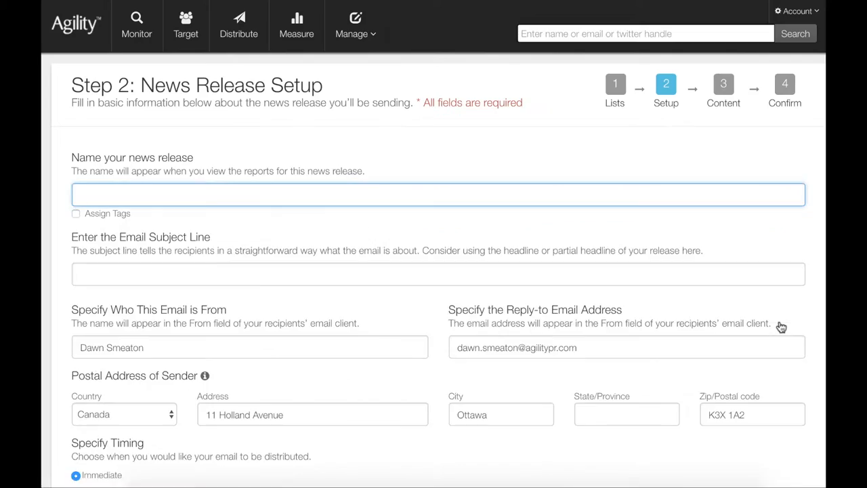
- Name the release 'Agility PR Solutions rebrand' and schedule it for a future time
type("Agility PR Solutions")
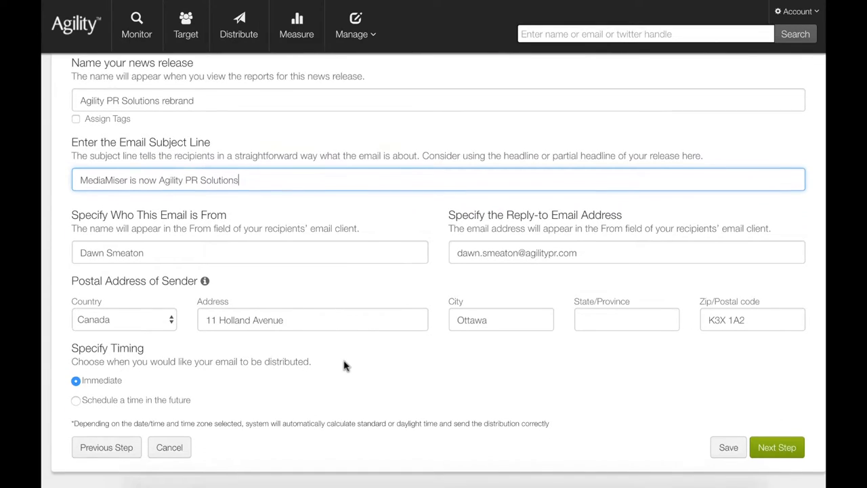
left_click(76, 400)
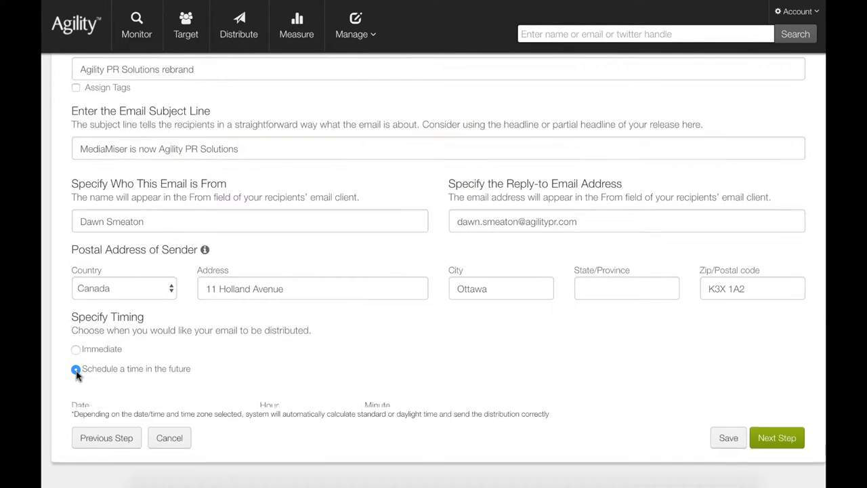
left_click(76, 368)
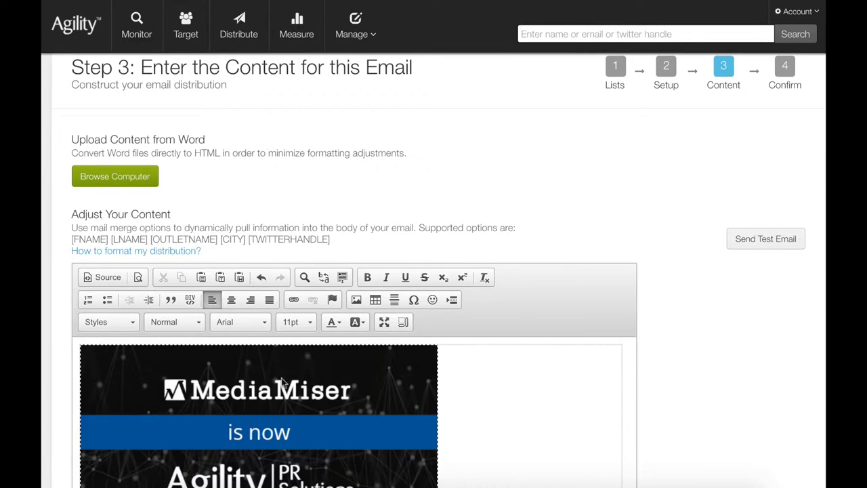
- Add the [FNAME] merge tag after 'Good morning' in the email greeting
scroll("down", 3)
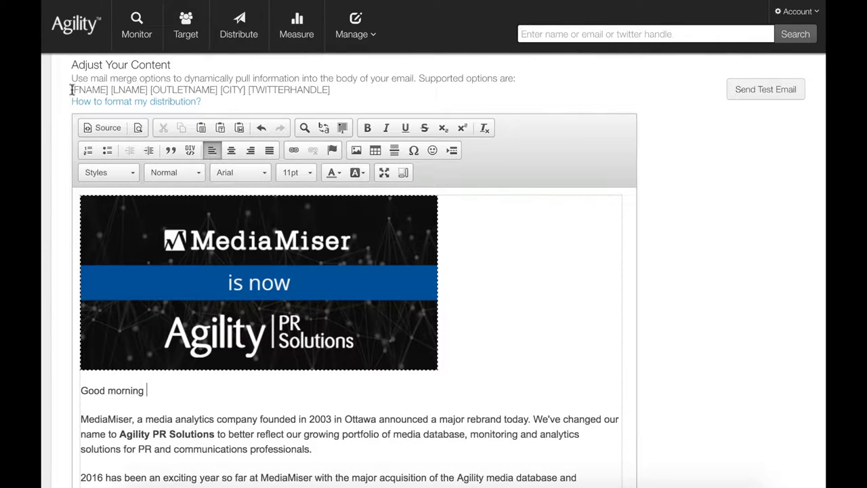
double_click(88, 89)
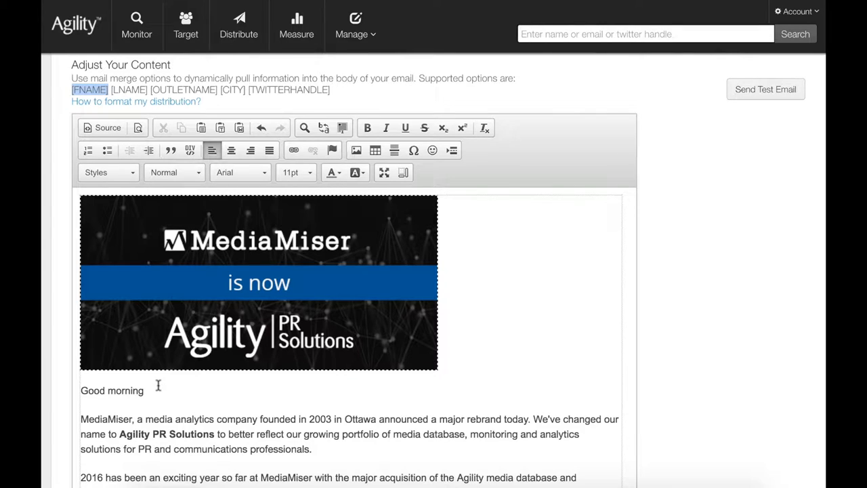
type("[FNAME]")
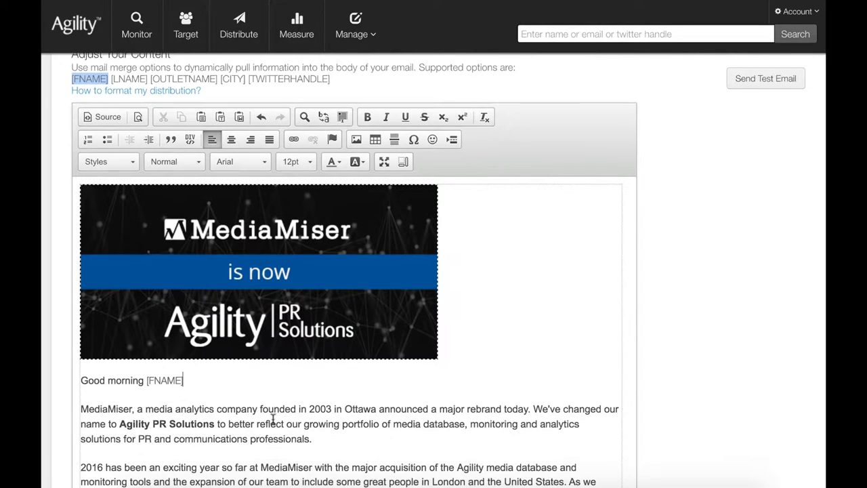
scroll("down", 3)
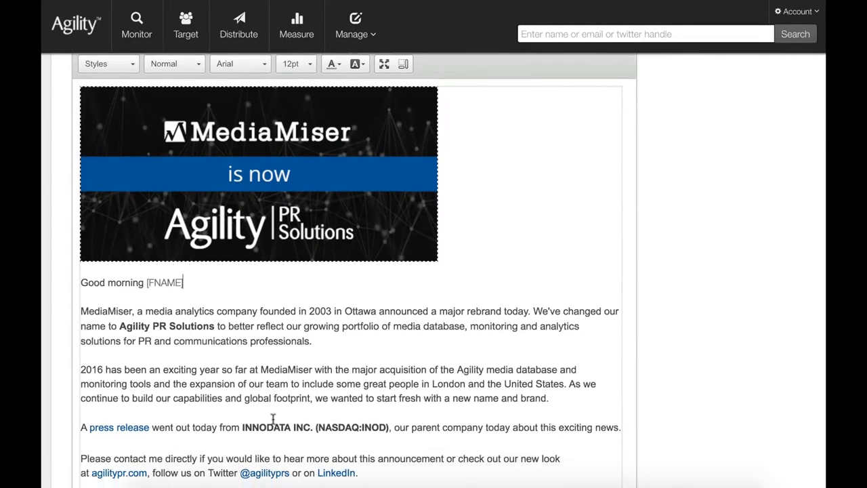
scroll("down", 3)
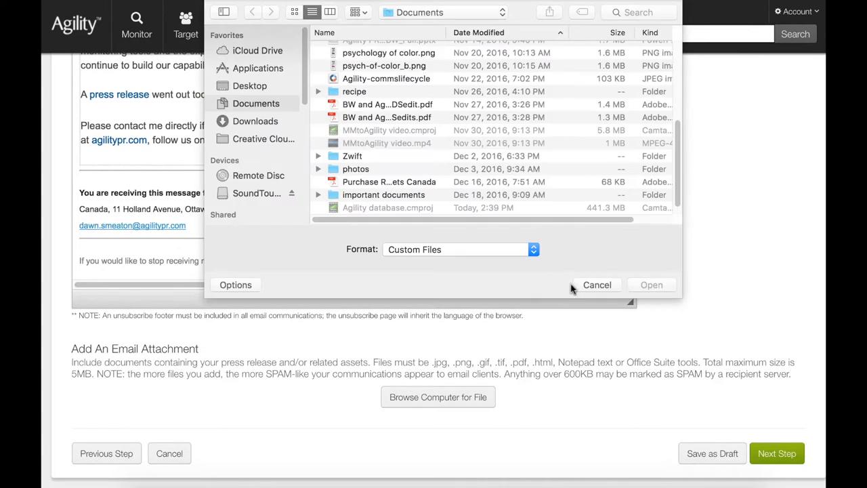
- Cancel the attachment file picker without adding a file
left_click(596, 284)
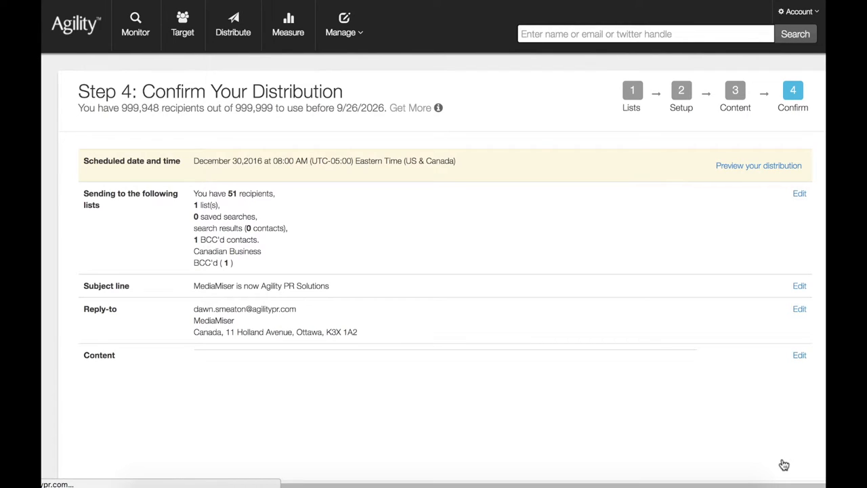
mouse_move(669, 335)
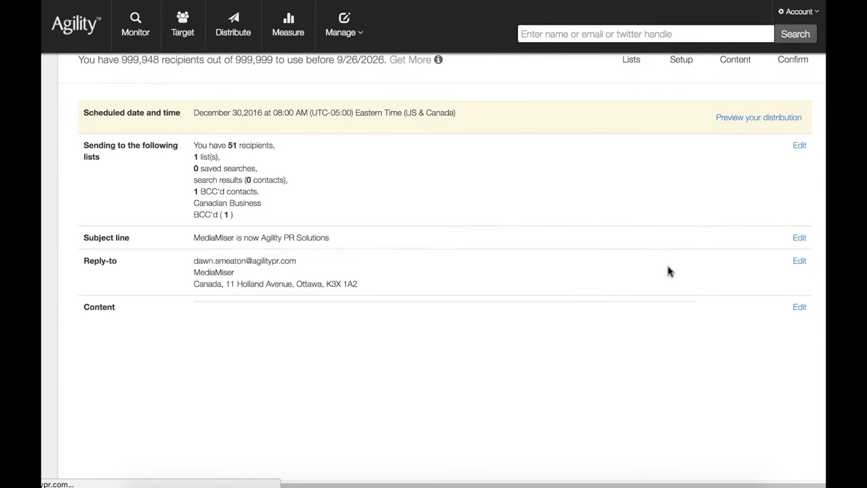
- Scroll through the confirm summary and preview showing 'Good morning Shane'
scroll("down", 3)
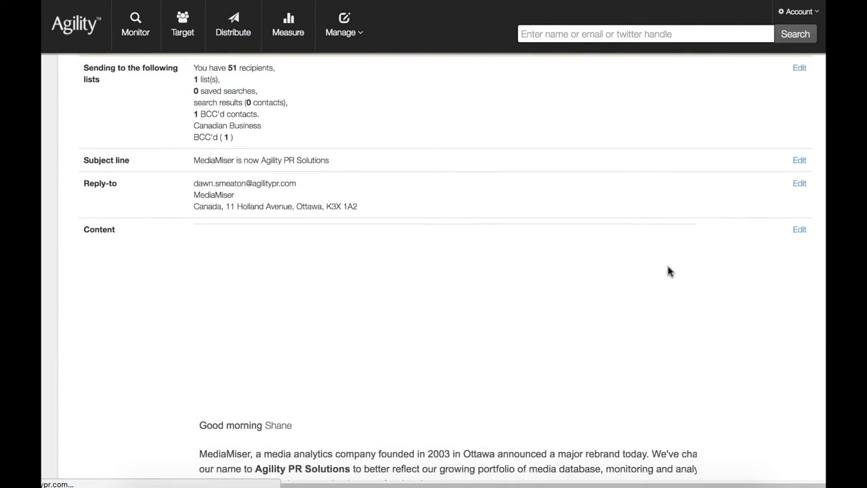
scroll("down", 3)
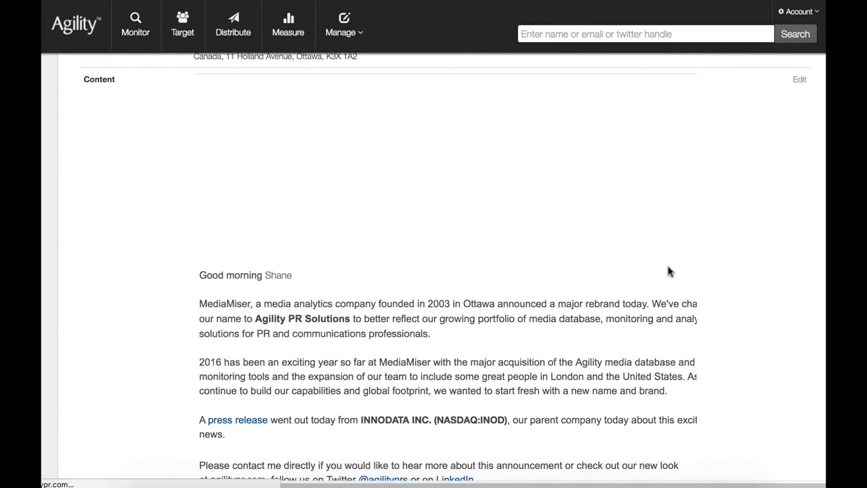
scroll("down", 3)
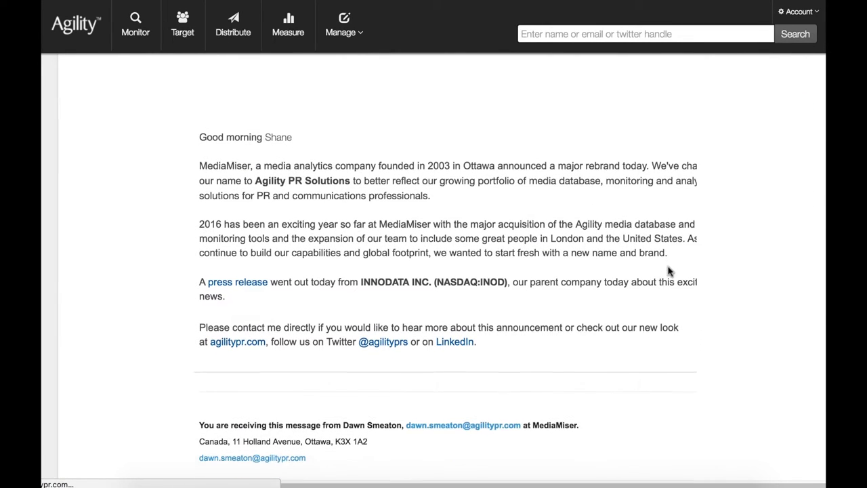
scroll("down", 3)
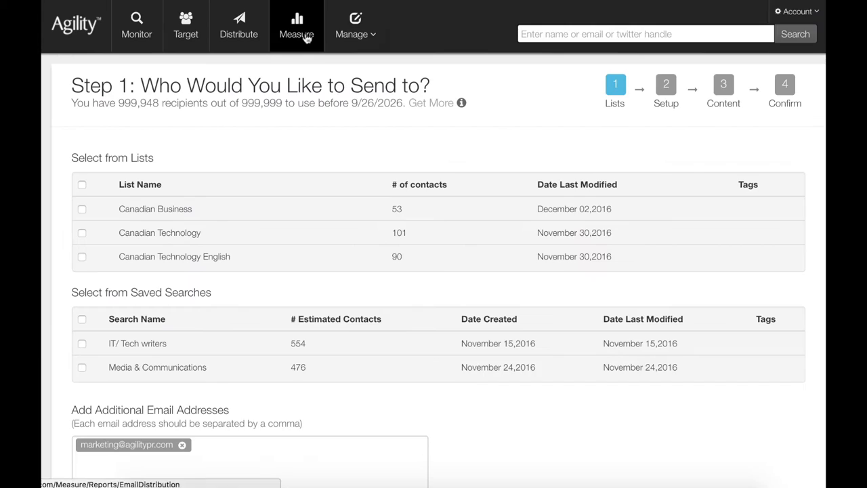
- Show the Rebrand announcement report's 10 unique opens and scroll the contact list
left_click(296, 26)
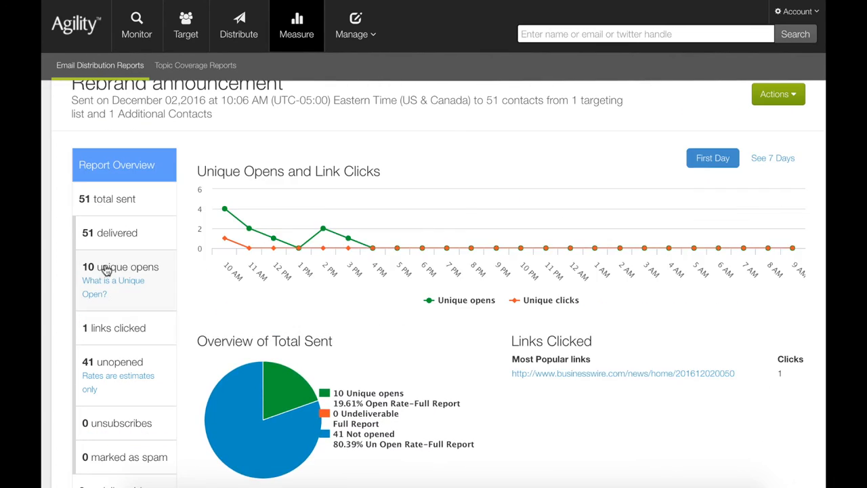
left_click(120, 266)
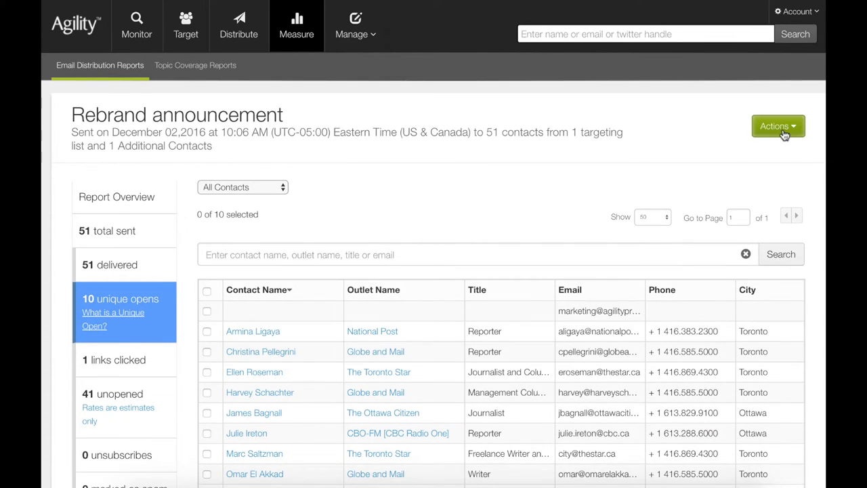
scroll("down", 3)
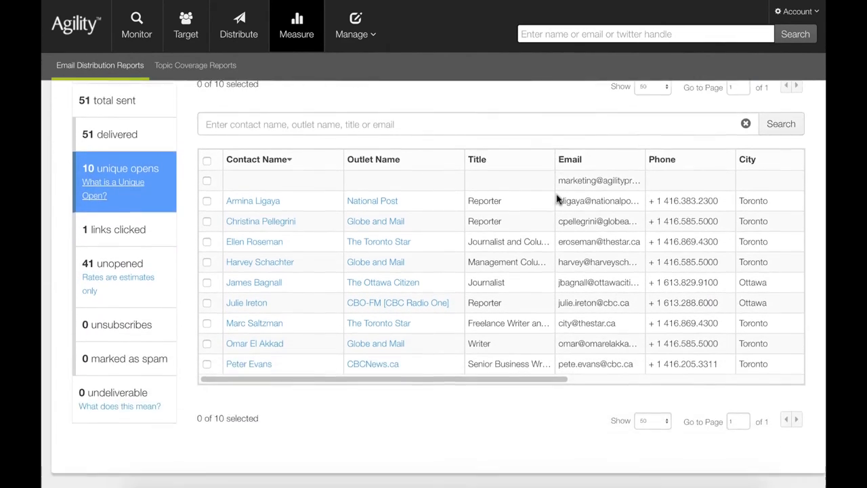